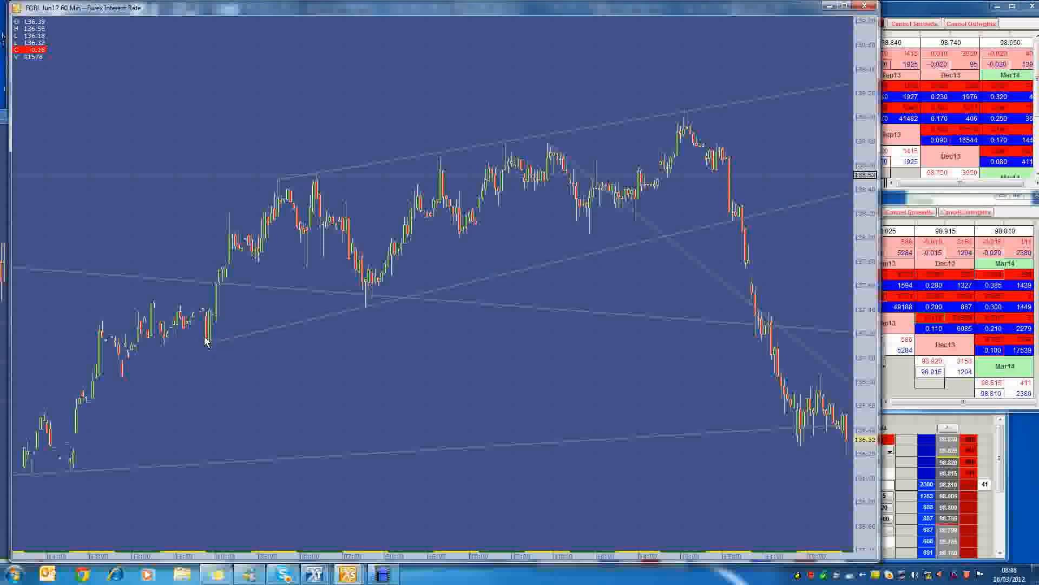
mouse_move(289, 313)
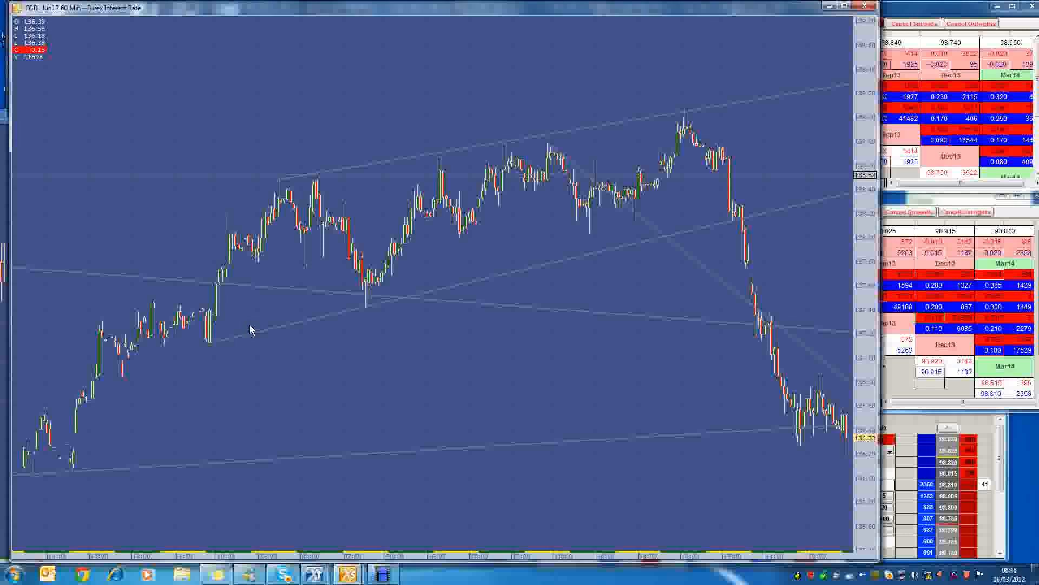
mouse_move(652, 153)
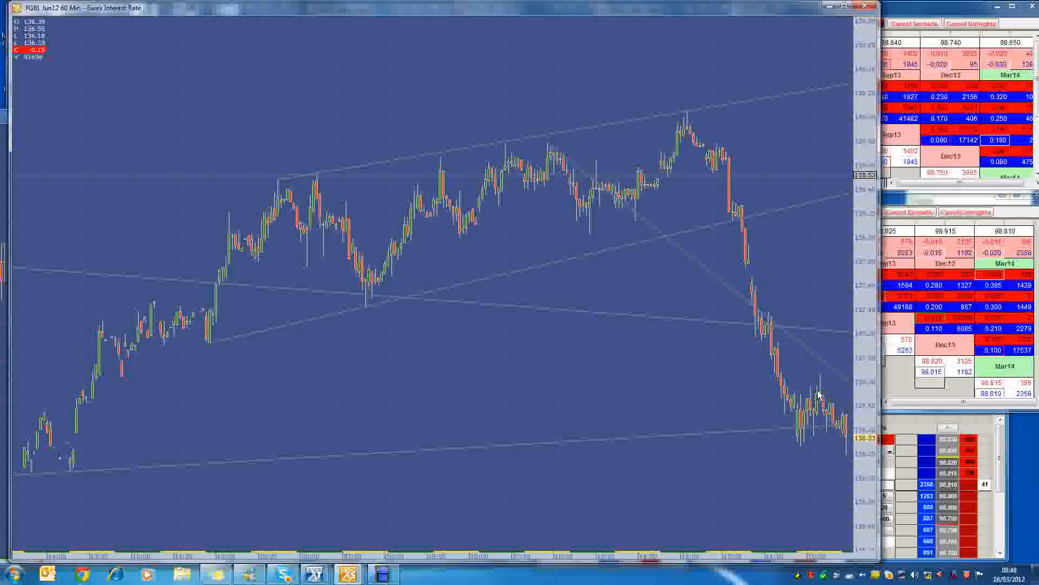
mouse_move(771, 202)
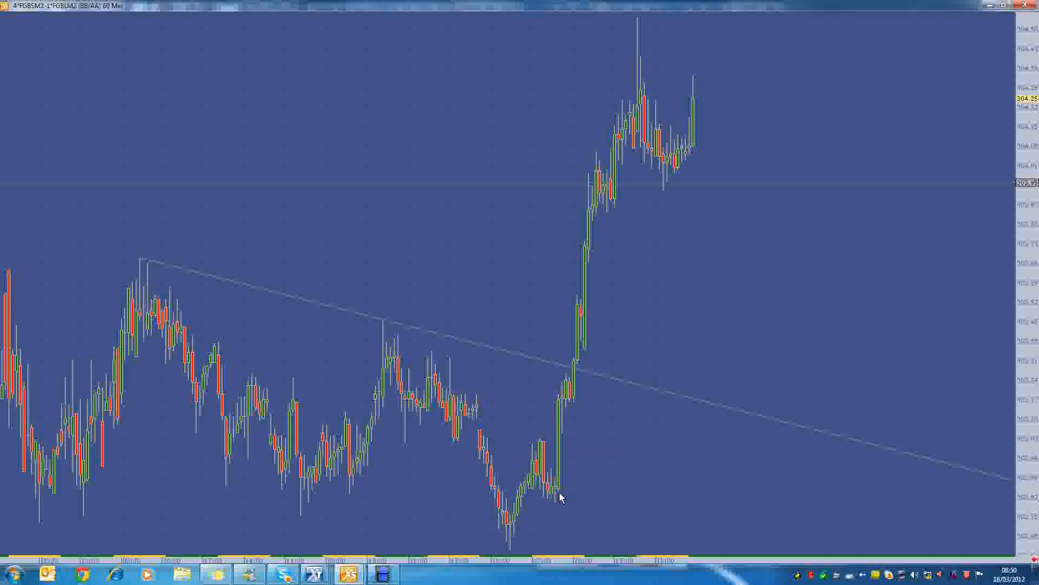
mouse_move(596, 266)
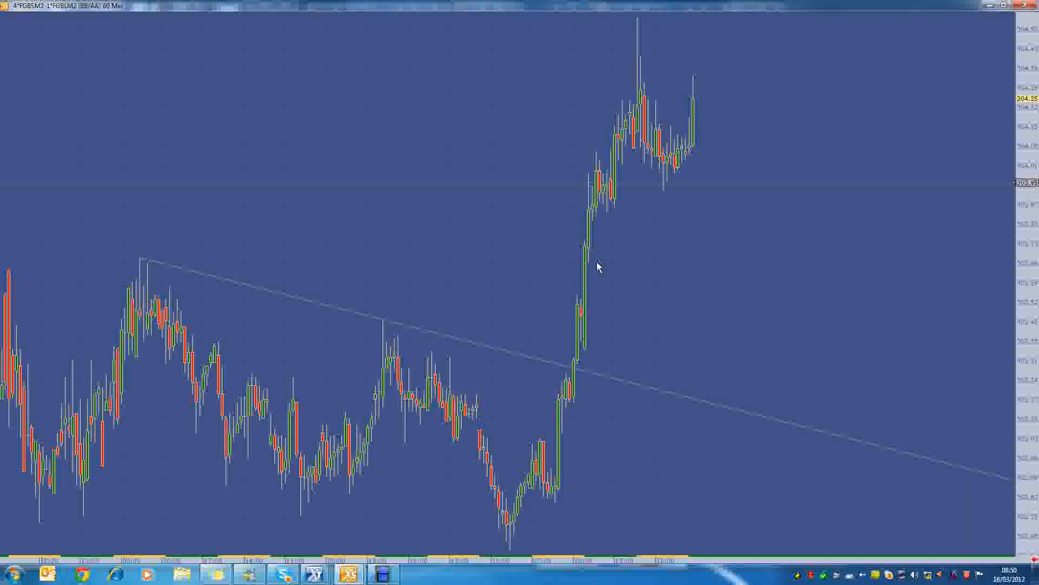
mouse_move(630, 61)
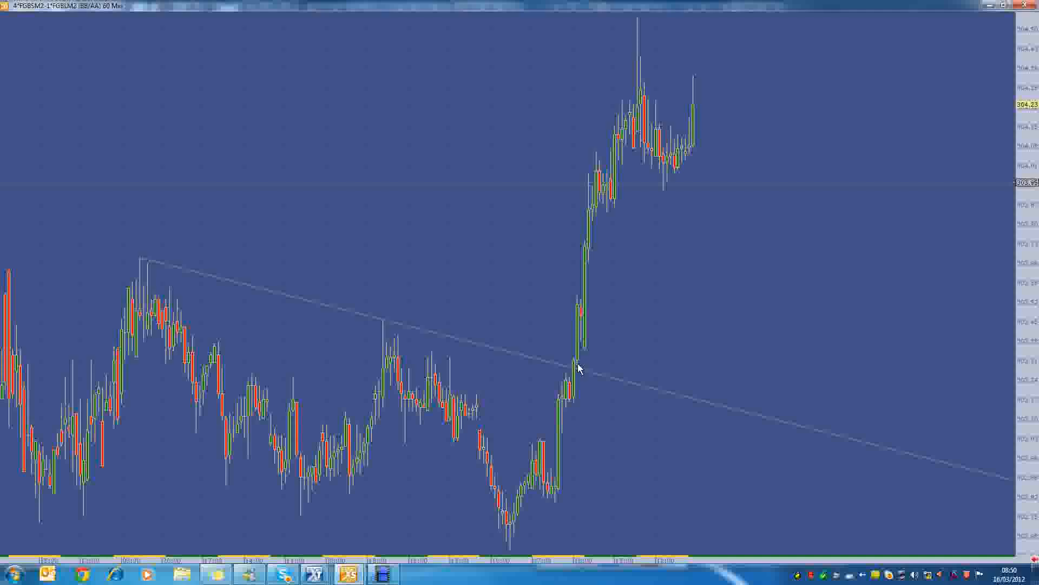
mouse_move(547, 408)
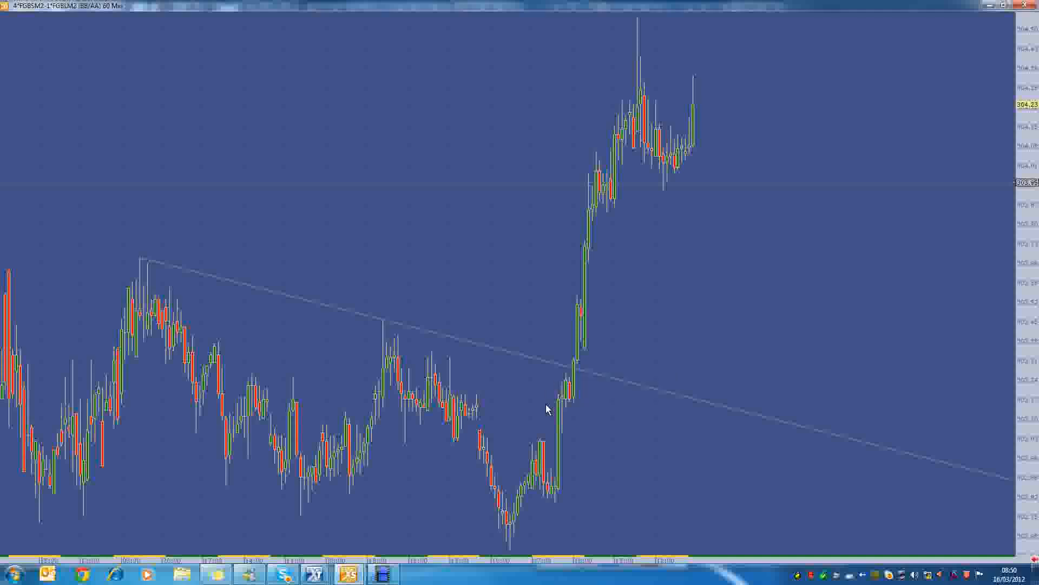
mouse_move(652, 437)
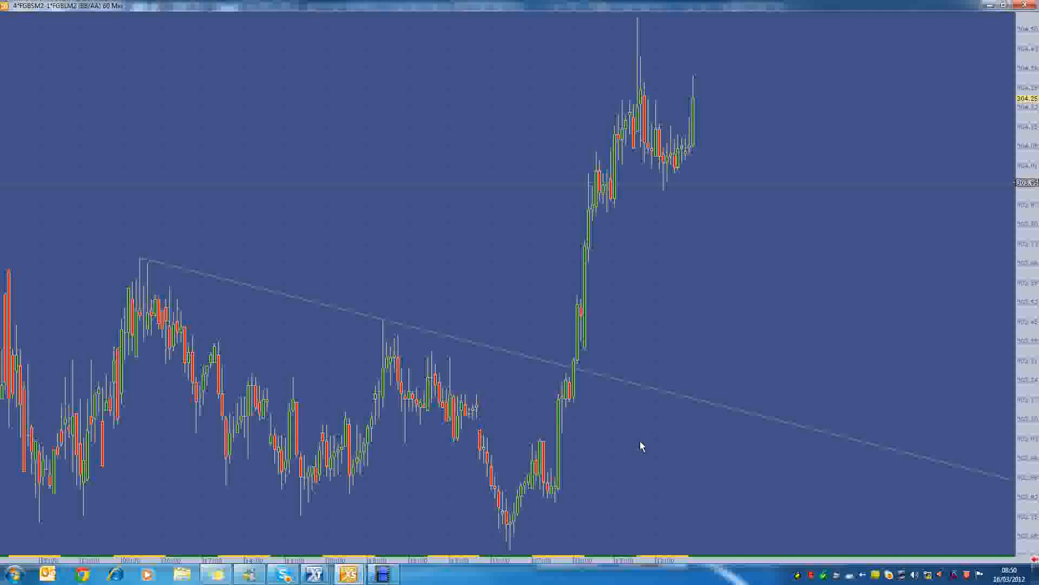
mouse_move(912, 522)
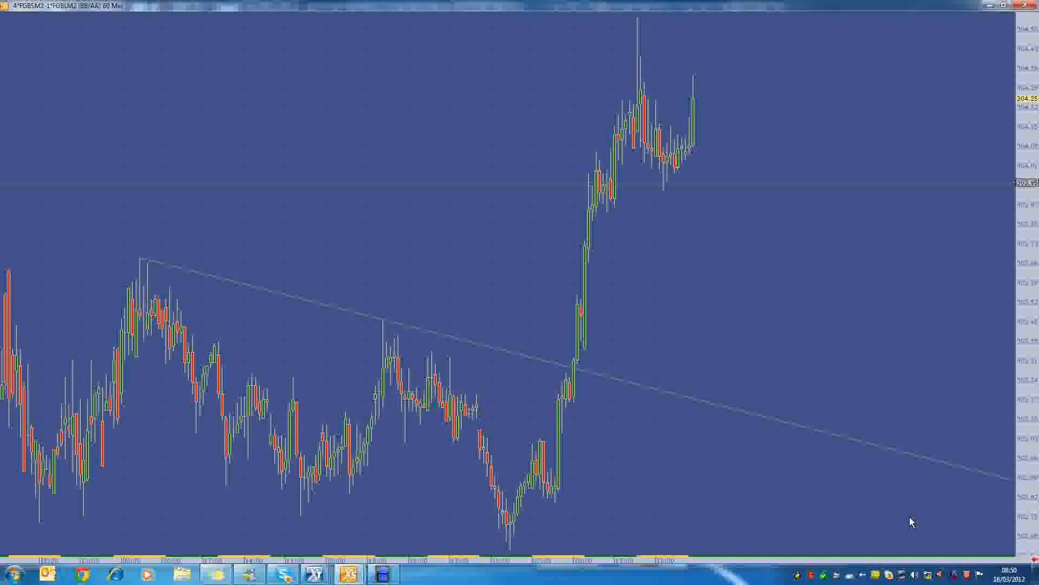
mouse_move(744, 278)
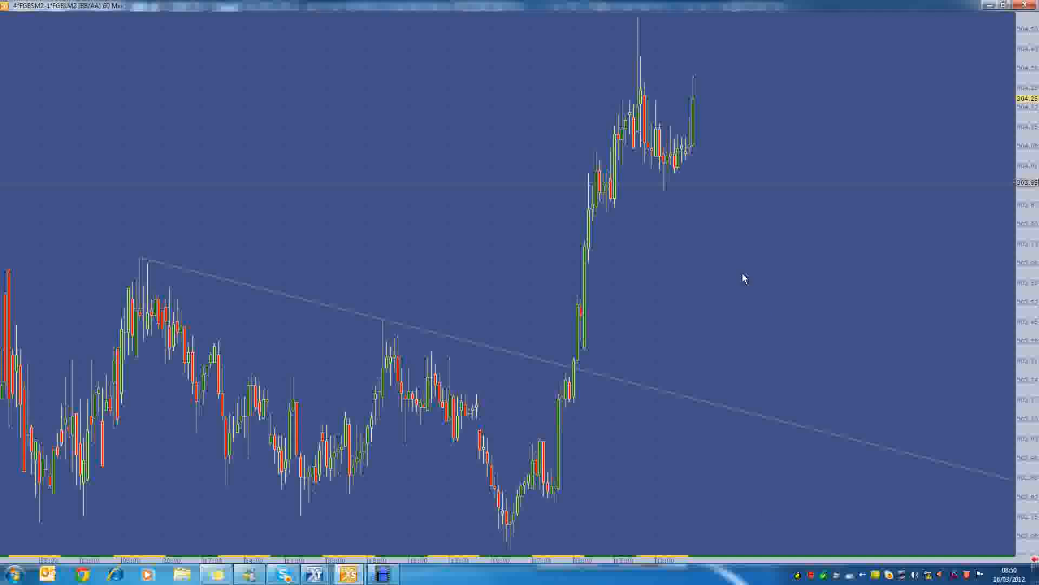
mouse_move(711, 299)
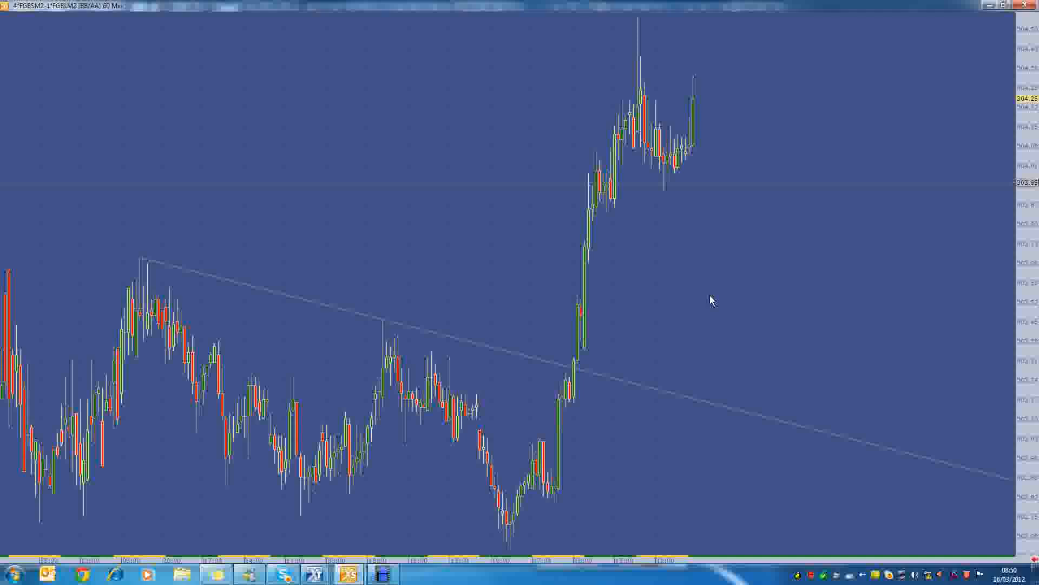
mouse_move(574, 389)
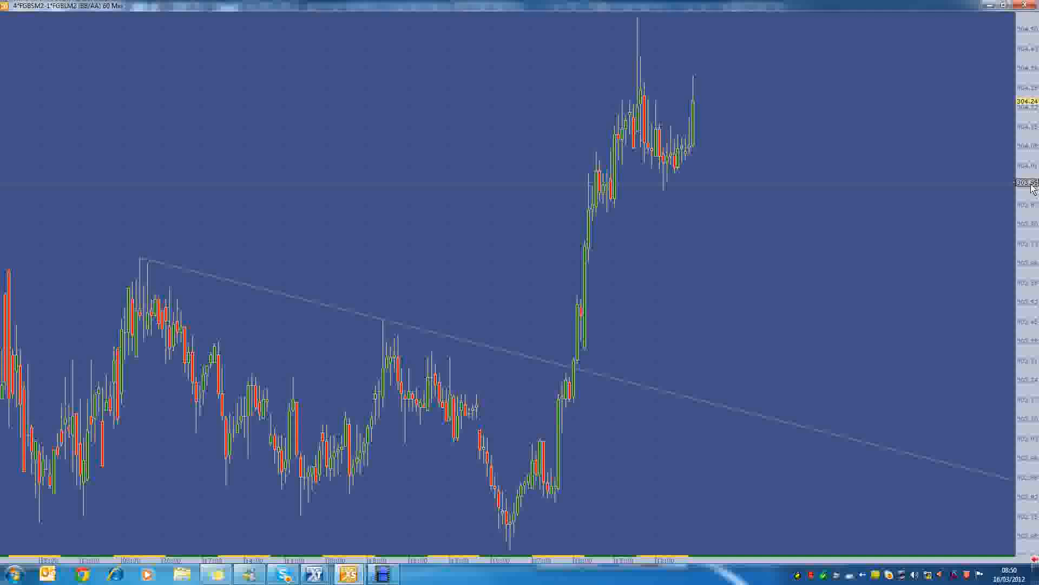
mouse_move(633, 362)
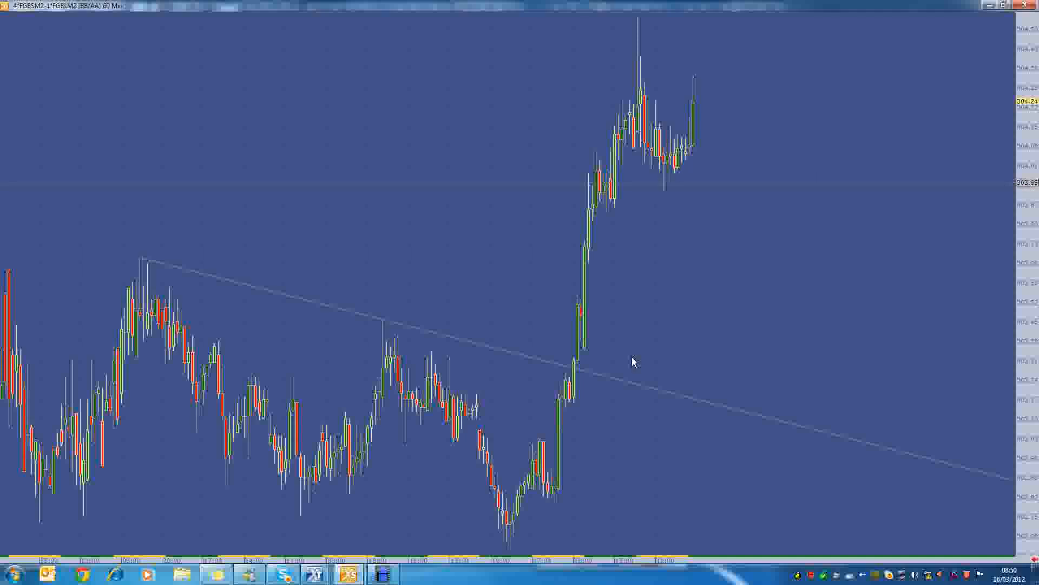
mouse_move(697, 278)
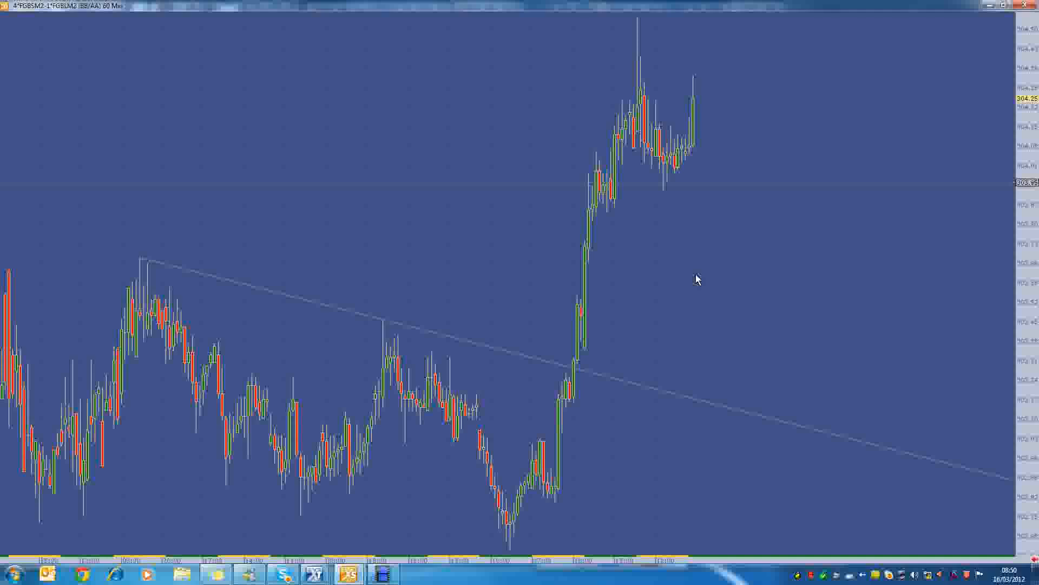
mouse_move(662, 336)
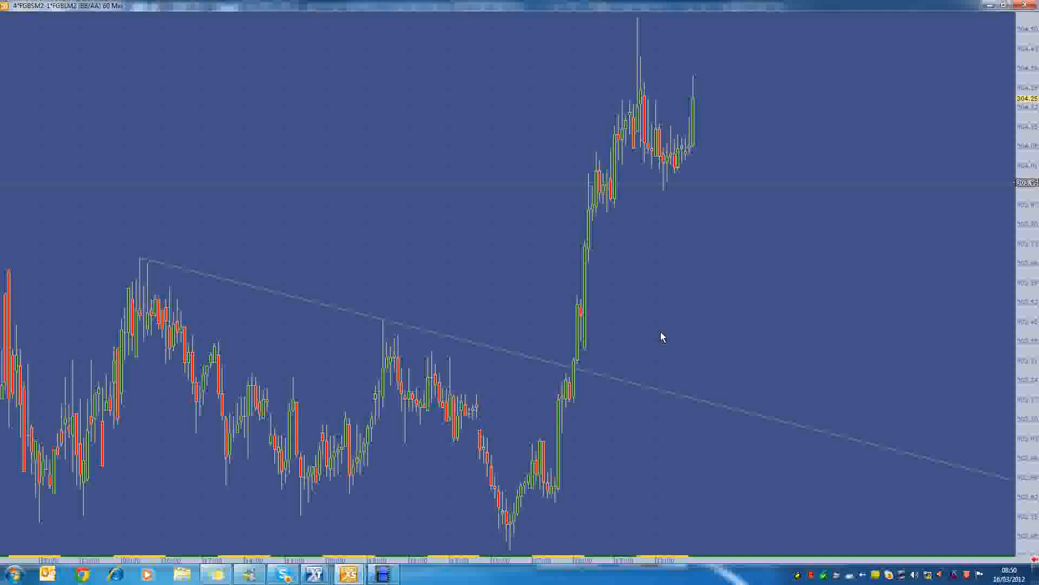
mouse_move(726, 316)
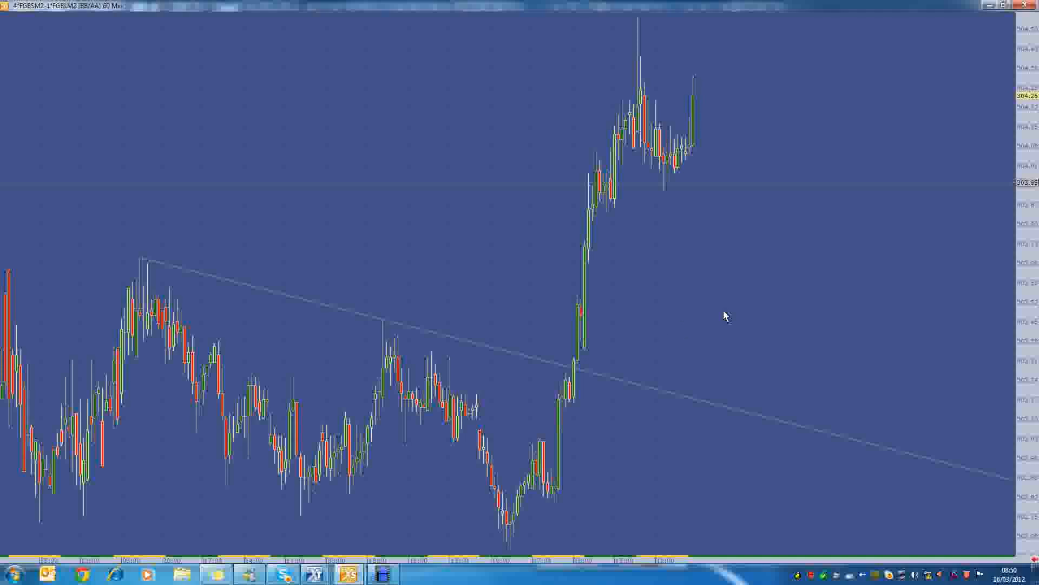
mouse_move(783, 289)
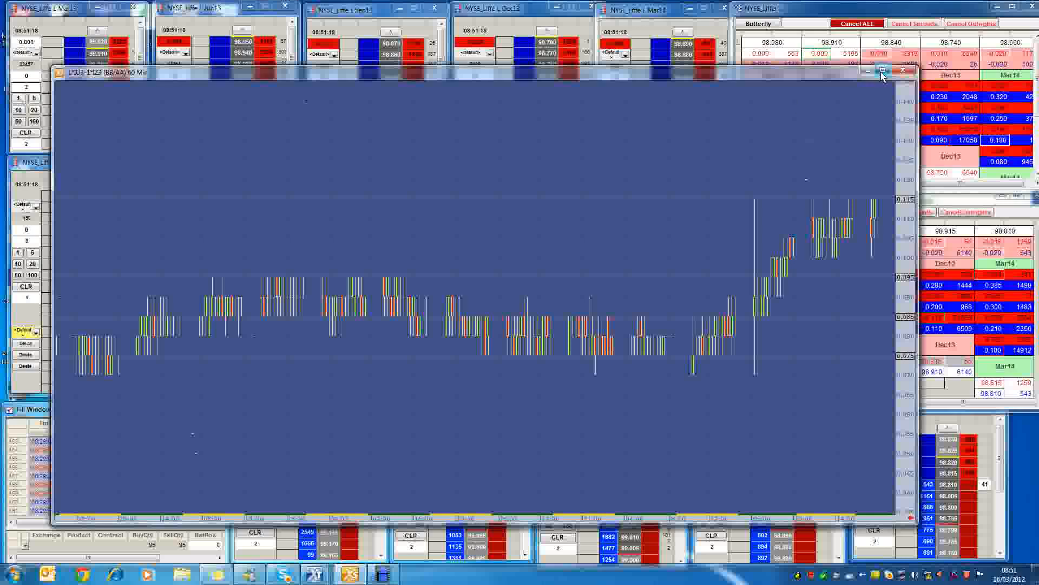
Maximize the 60-minute Euribor spread chart to fill the whole screen
left_click(885, 71)
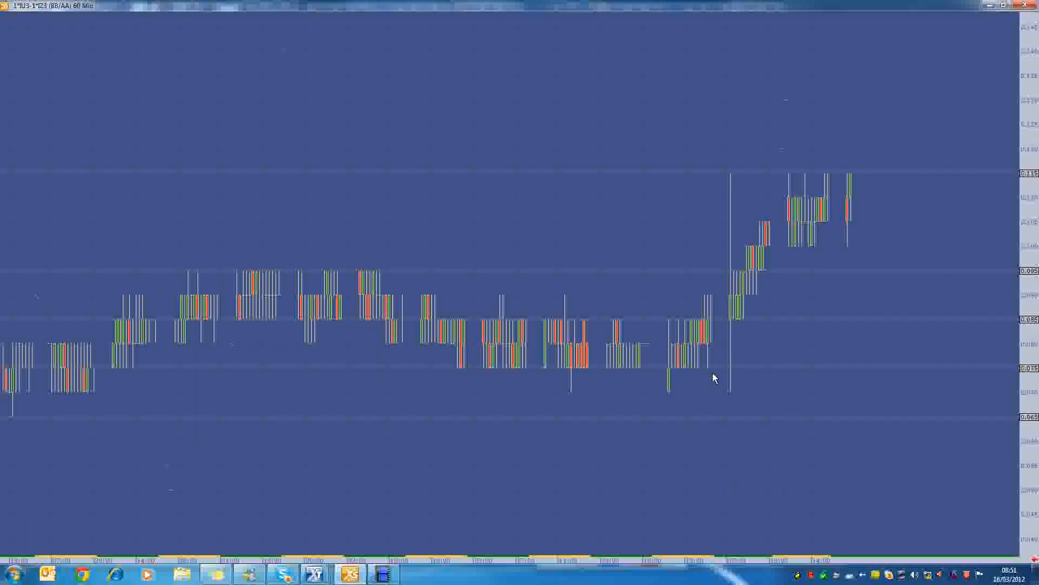
mouse_move(759, 300)
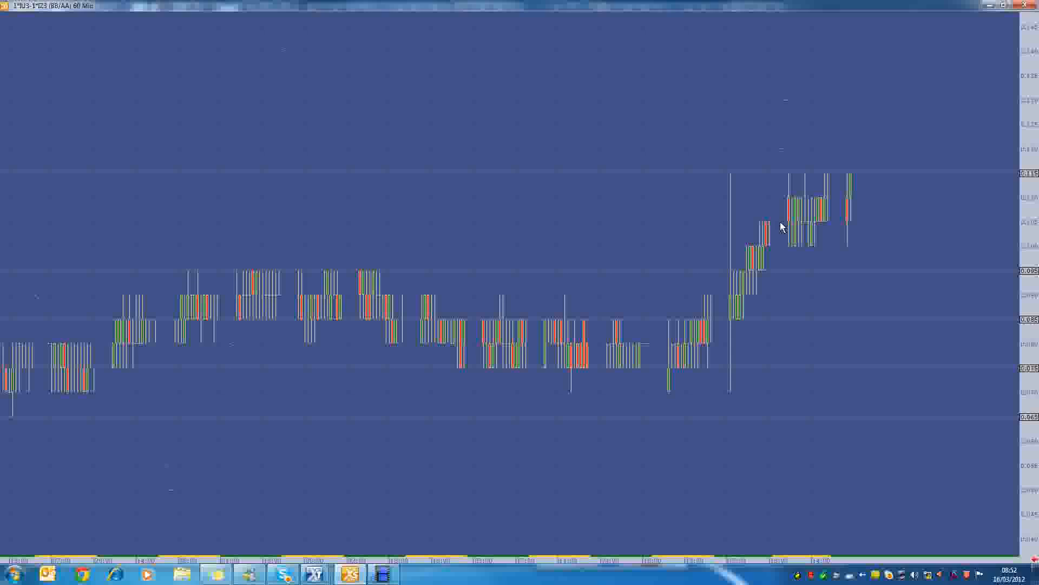
mouse_move(796, 168)
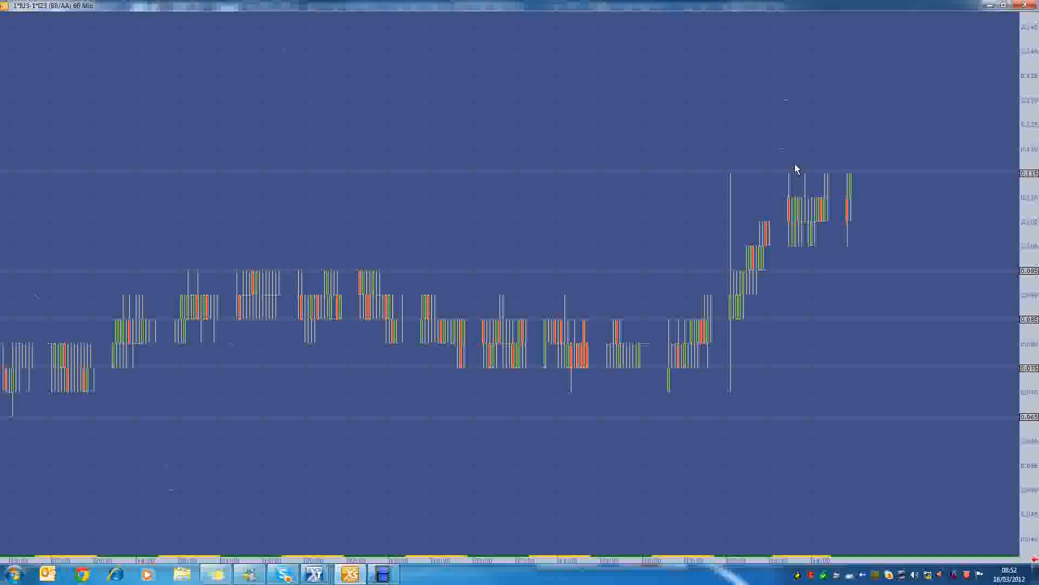
mouse_move(802, 201)
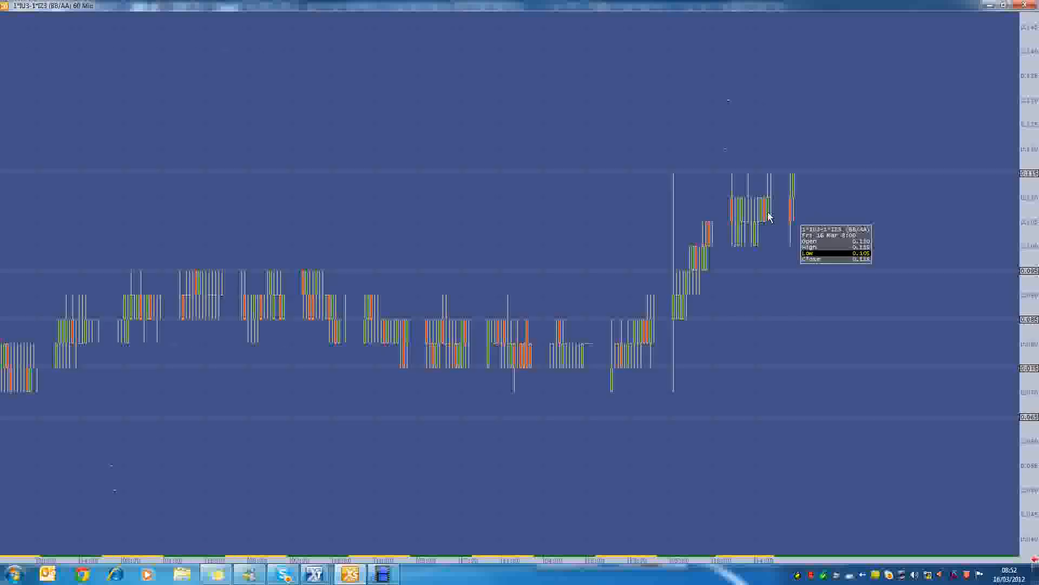
mouse_move(806, 209)
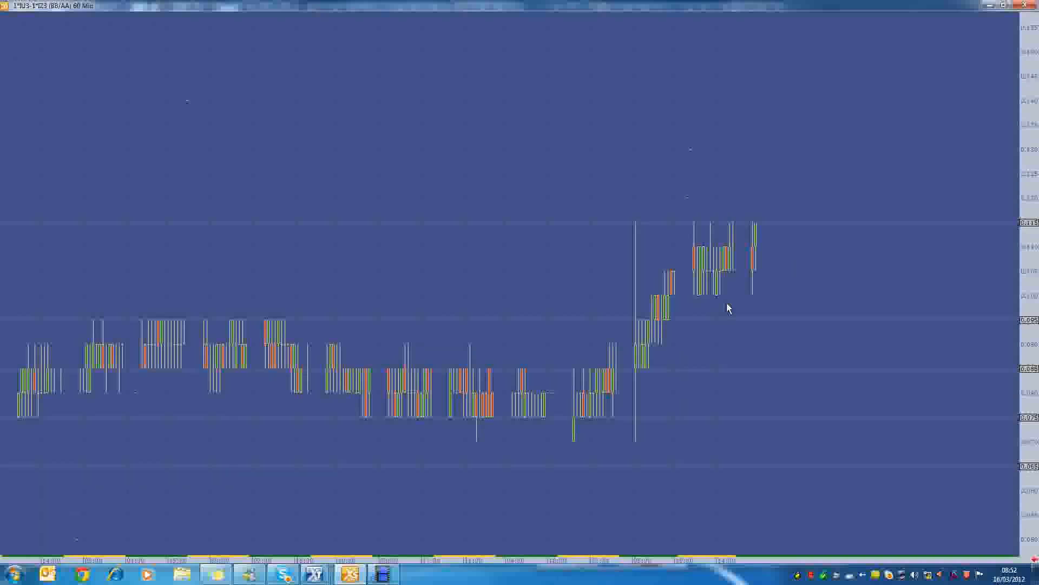
mouse_move(726, 310)
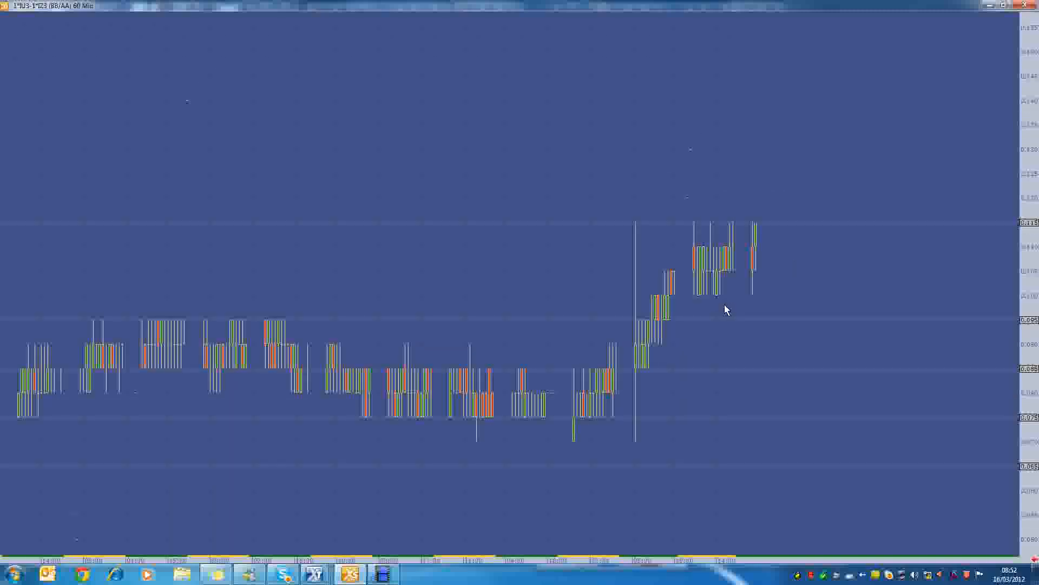
mouse_move(862, 283)
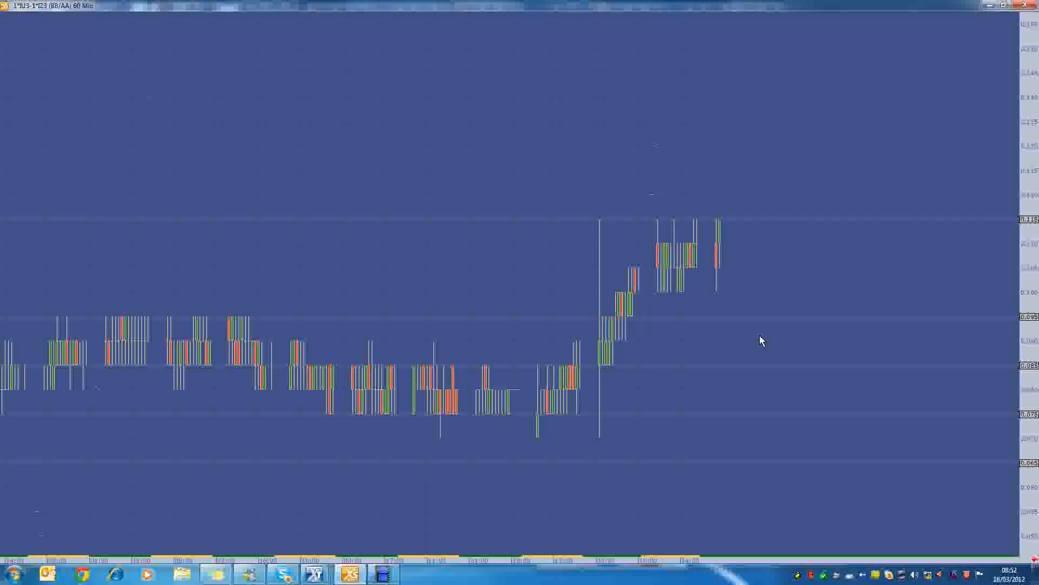
mouse_move(747, 328)
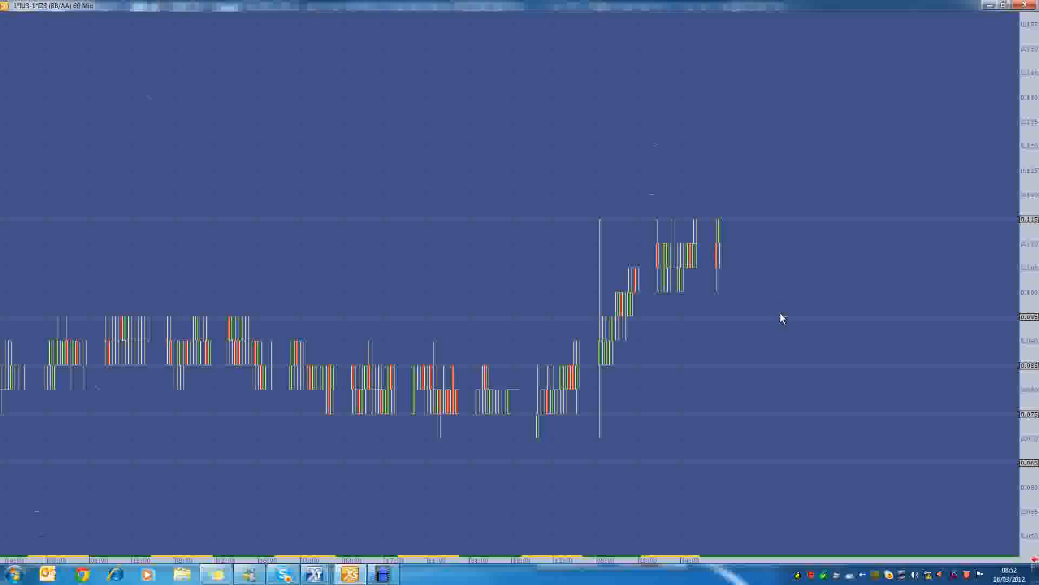
mouse_move(798, 351)
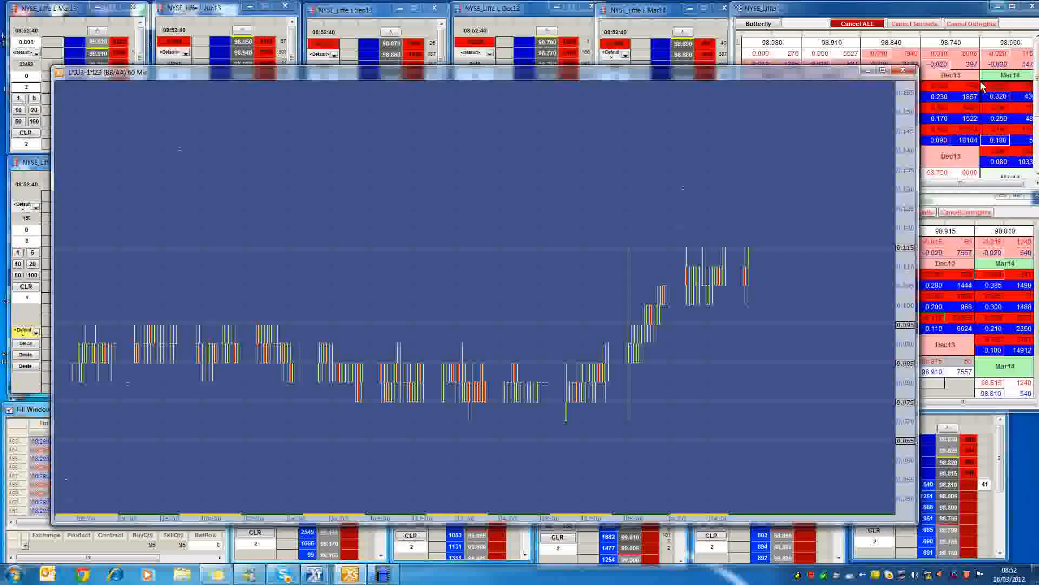
mouse_move(874, 210)
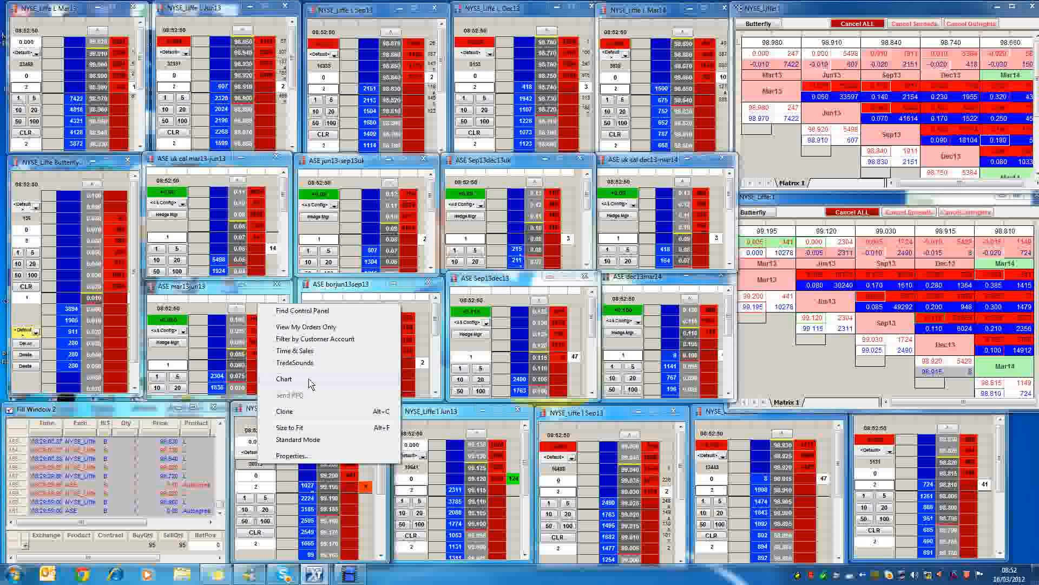
Open a 5-minute Euribor Mar13 price chart and maximize it full screen
left_click(284, 378)
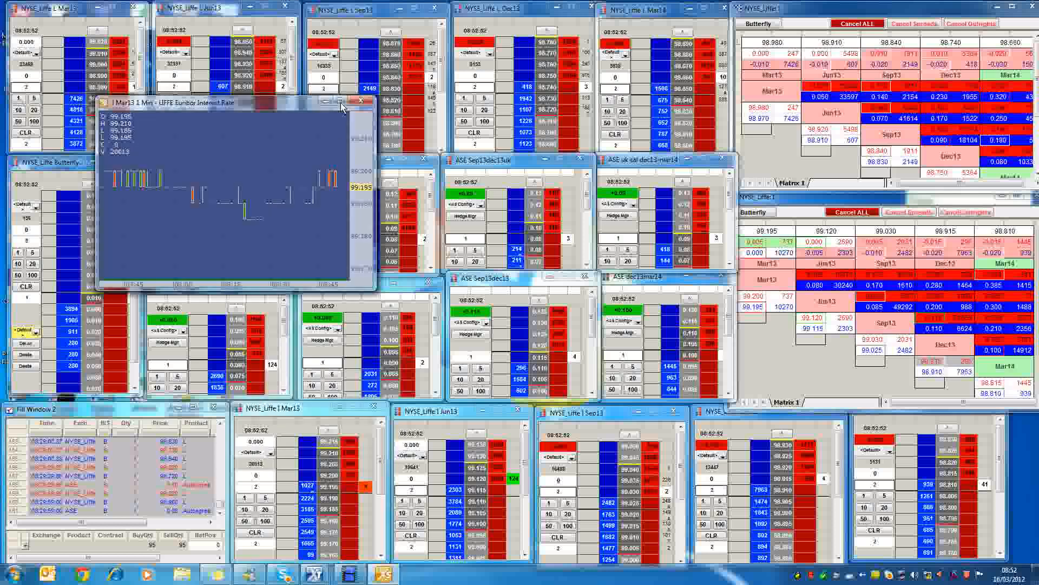
left_click(342, 103)
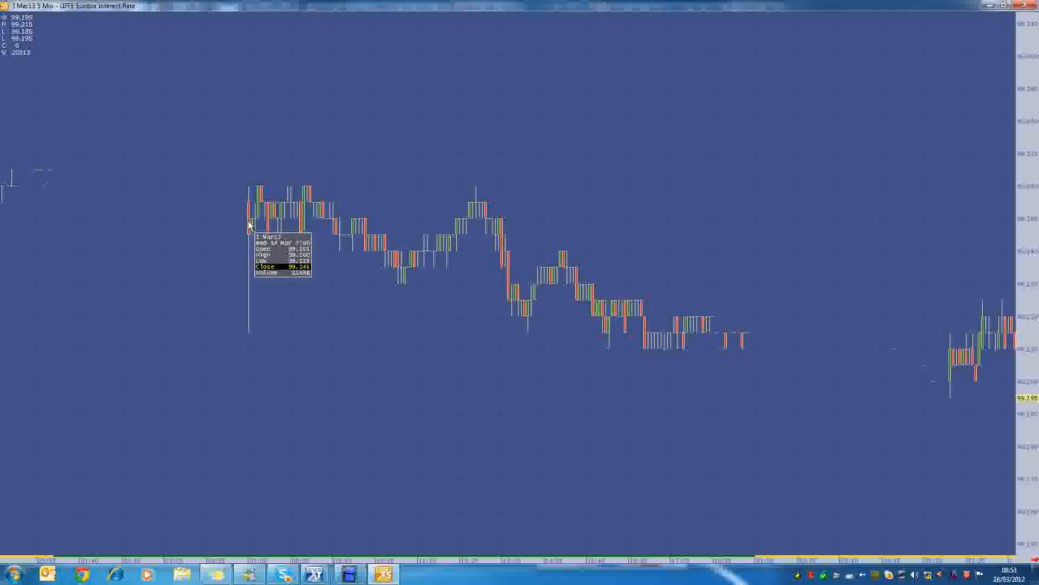
mouse_move(252, 254)
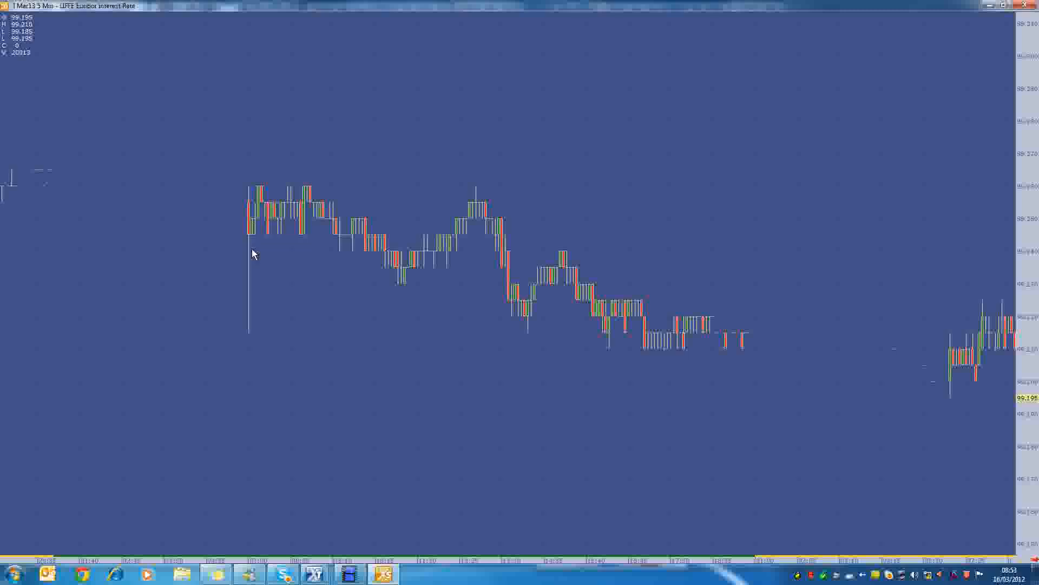
mouse_move(250, 271)
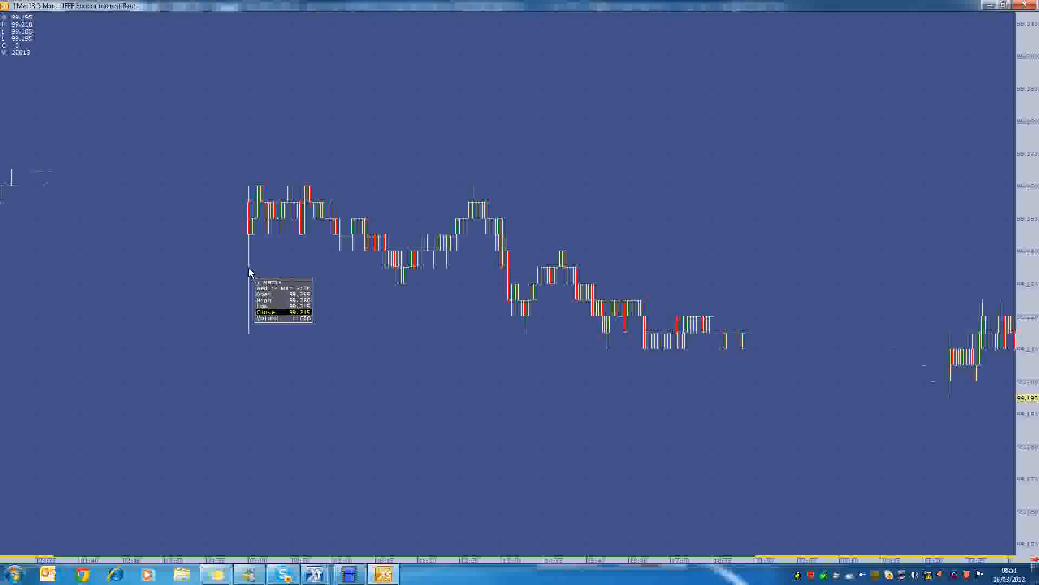
mouse_move(250, 317)
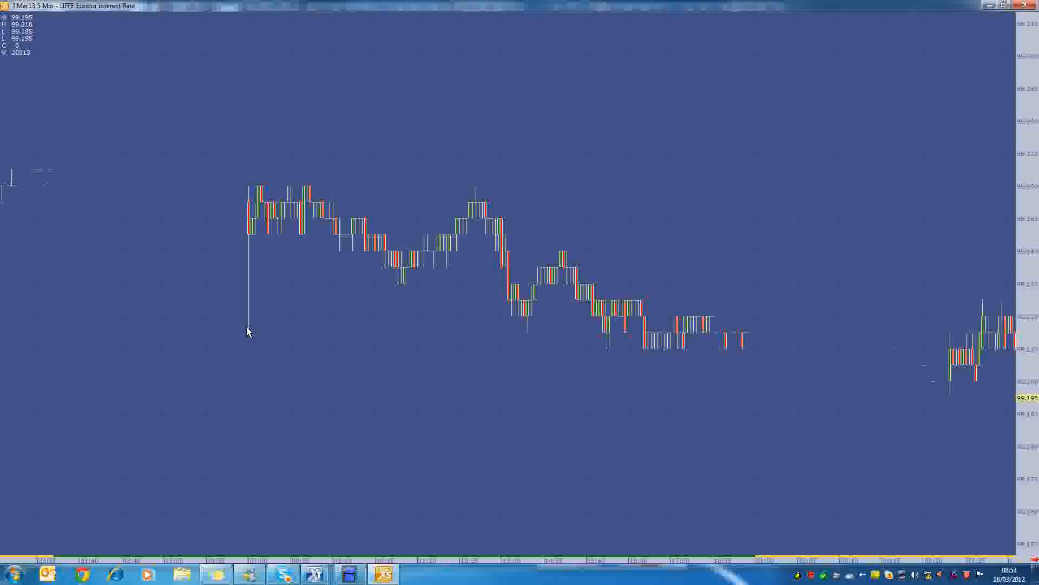
mouse_move(248, 289)
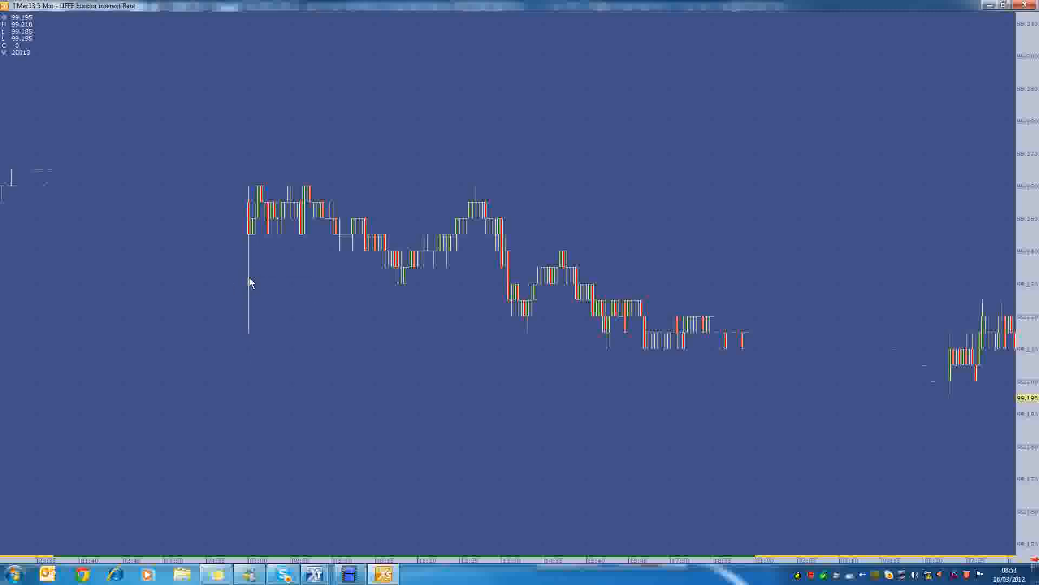
mouse_move(274, 274)
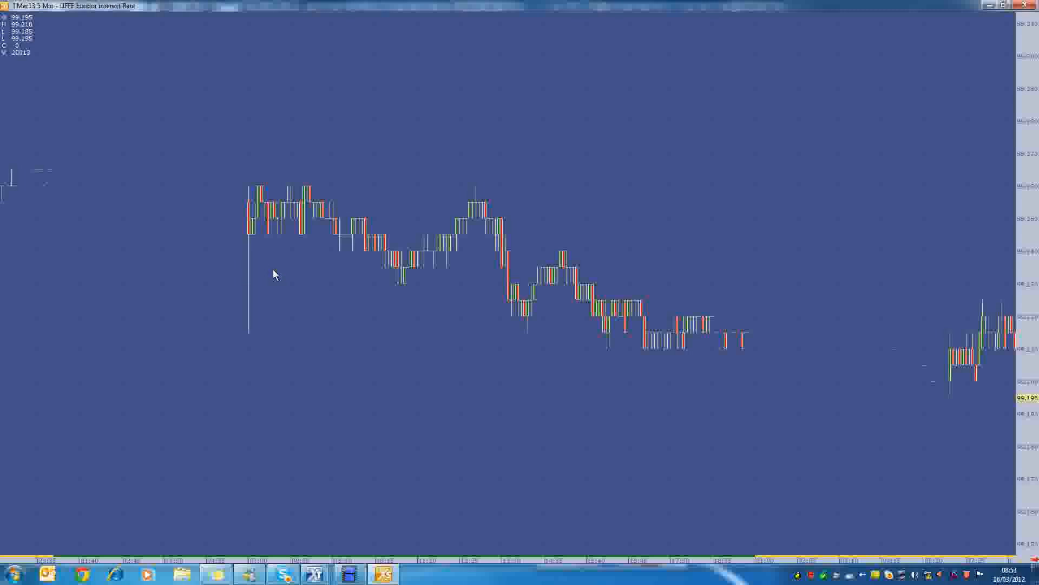
mouse_move(275, 294)
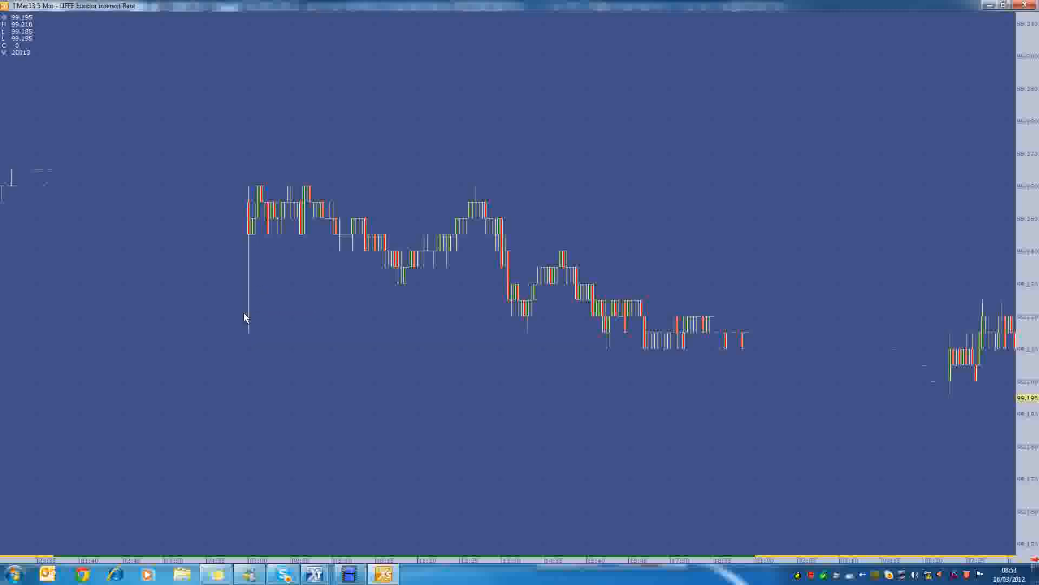
mouse_move(410, 255)
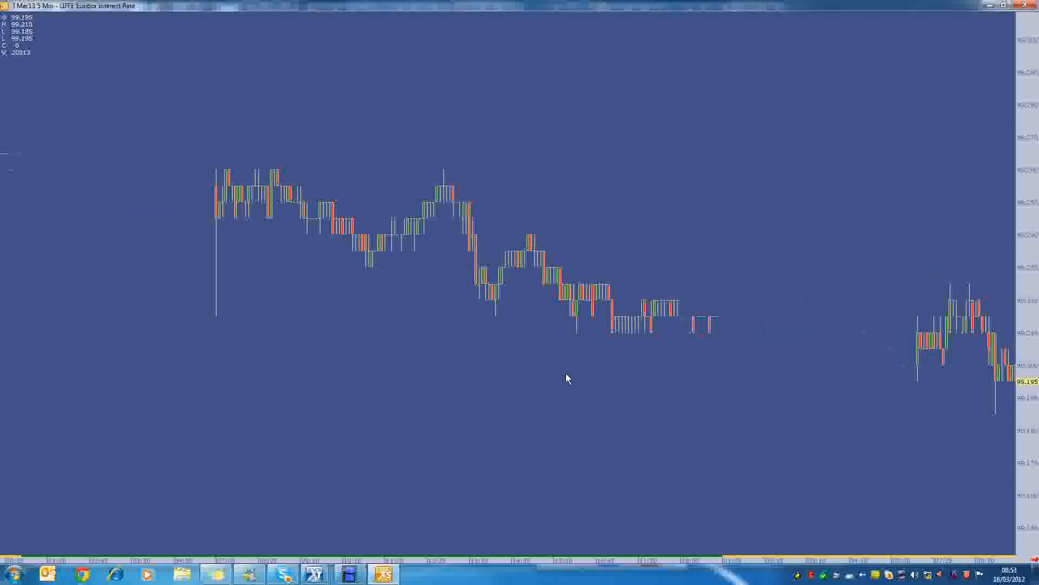
mouse_move(213, 275)
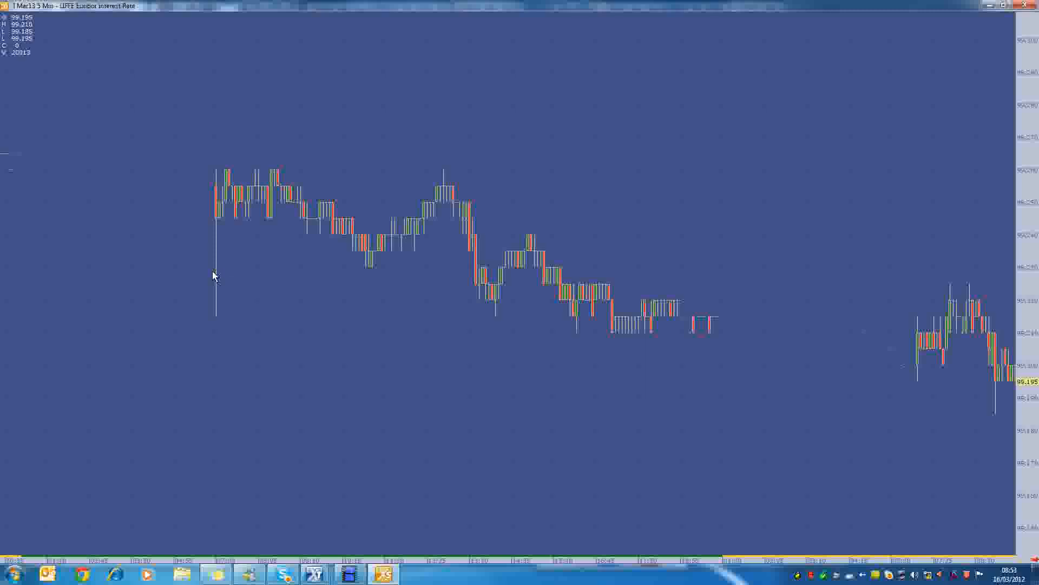
mouse_move(217, 274)
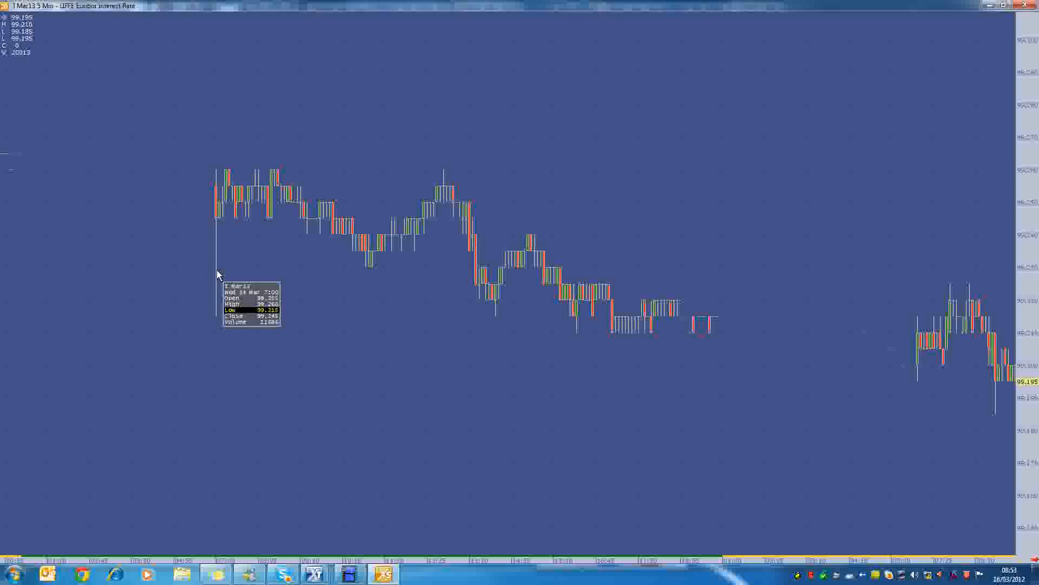
mouse_move(268, 296)
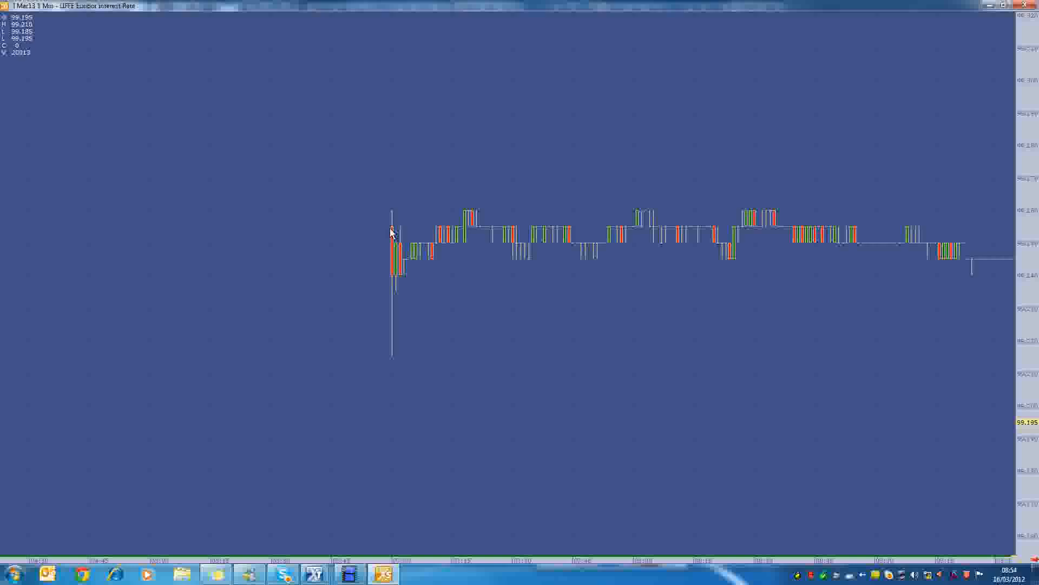
mouse_move(396, 258)
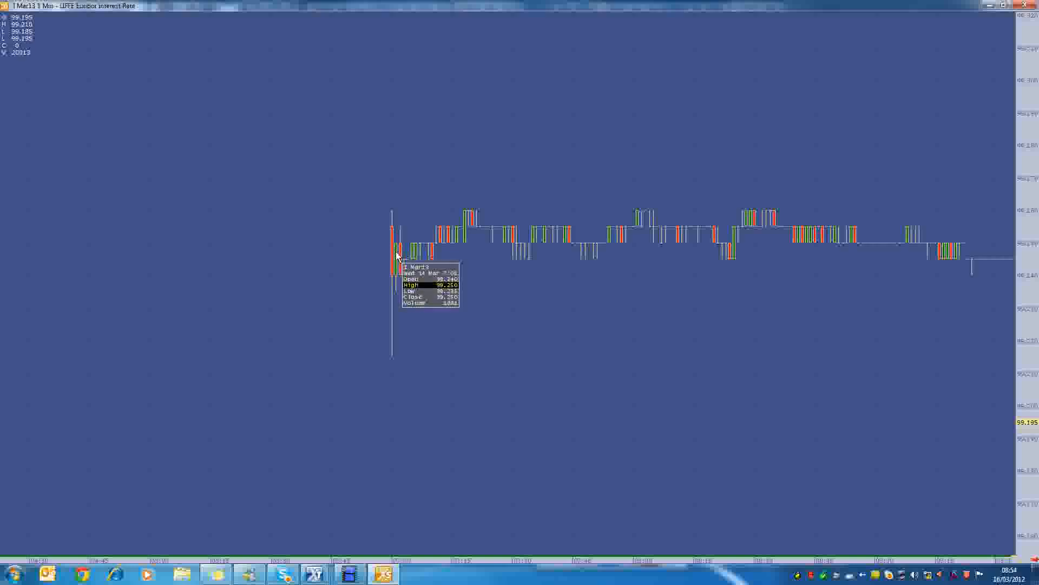
mouse_move(392, 259)
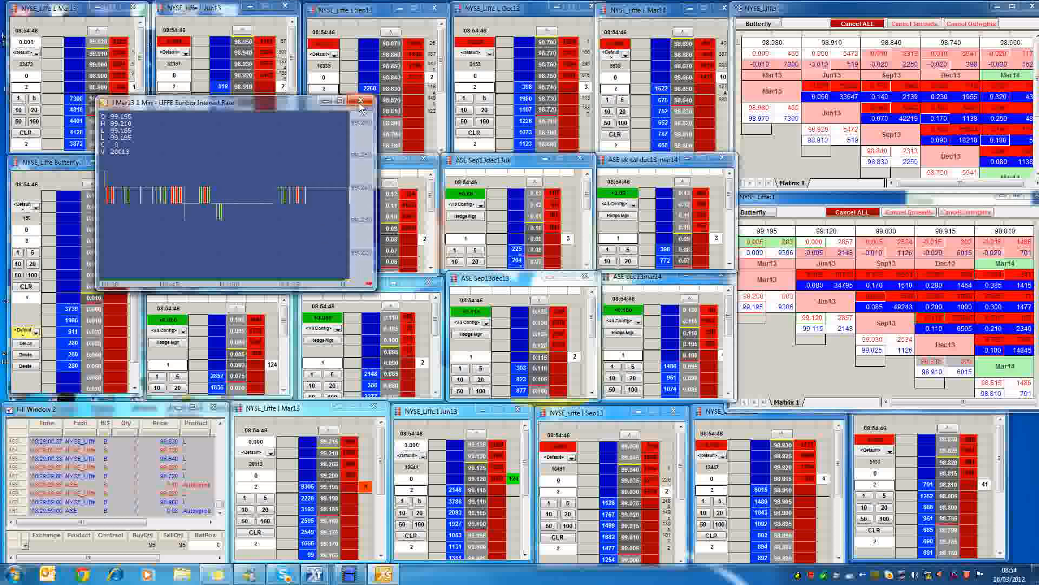
Close the Mar13 1-minute Euribor chart, returning to the market and order windows
left_click(361, 103)
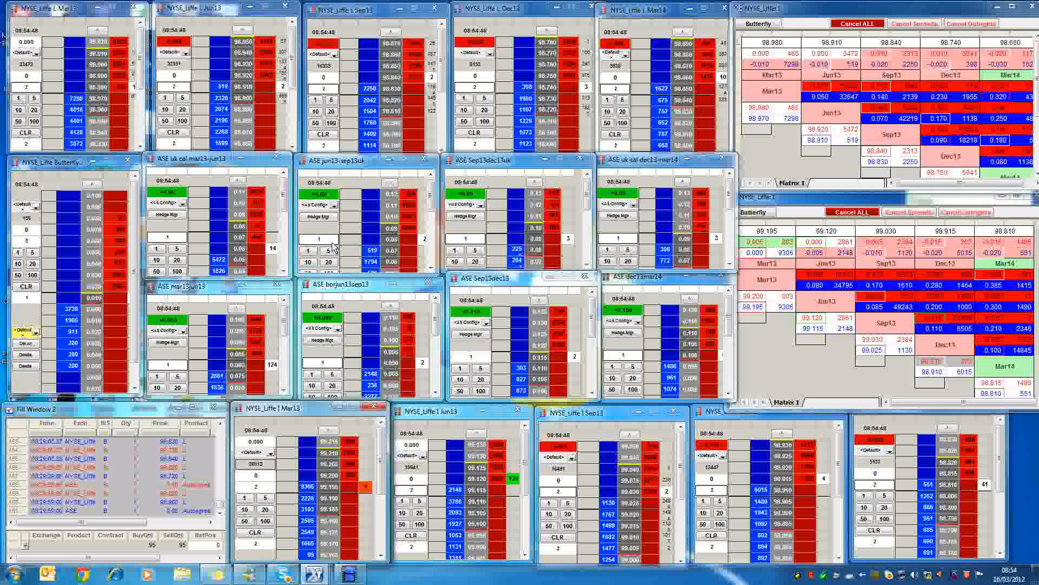